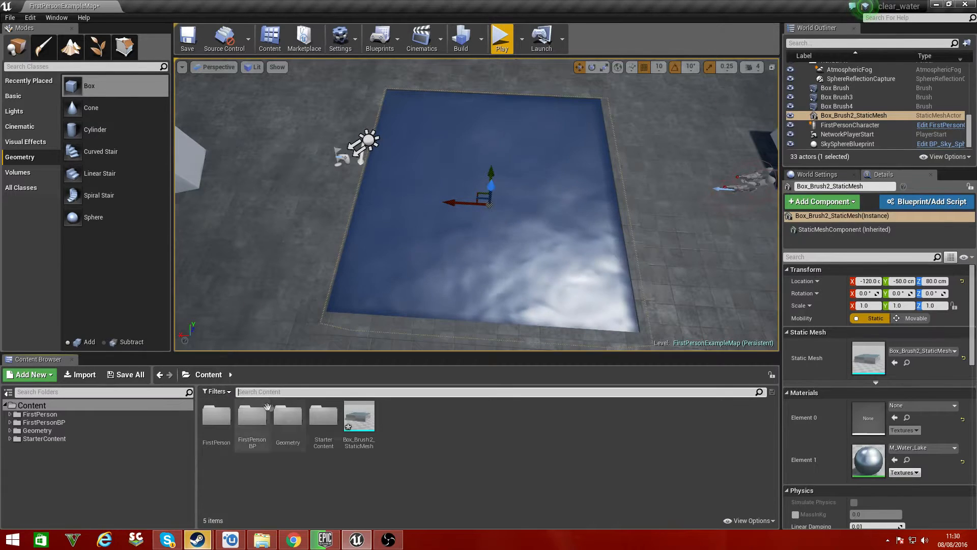
Step: Find M_Water_Lake in the Content Browser, duplicate it and name the copy water_clear
type("wa")
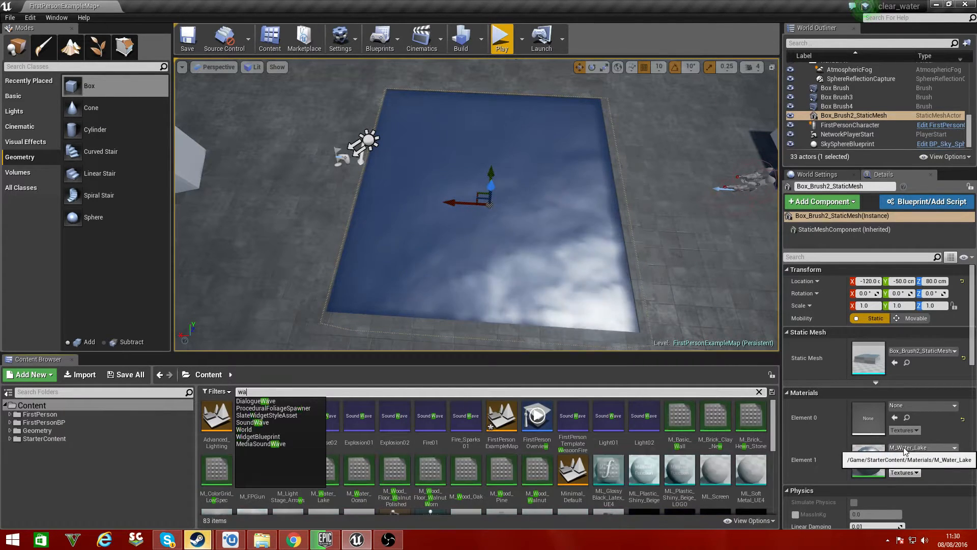
type("water lac")
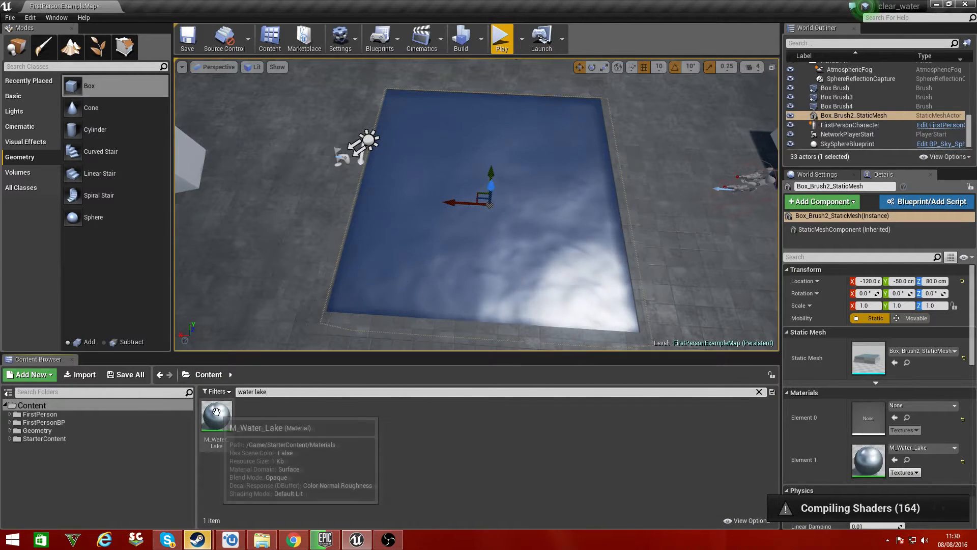
left_click(252, 414)
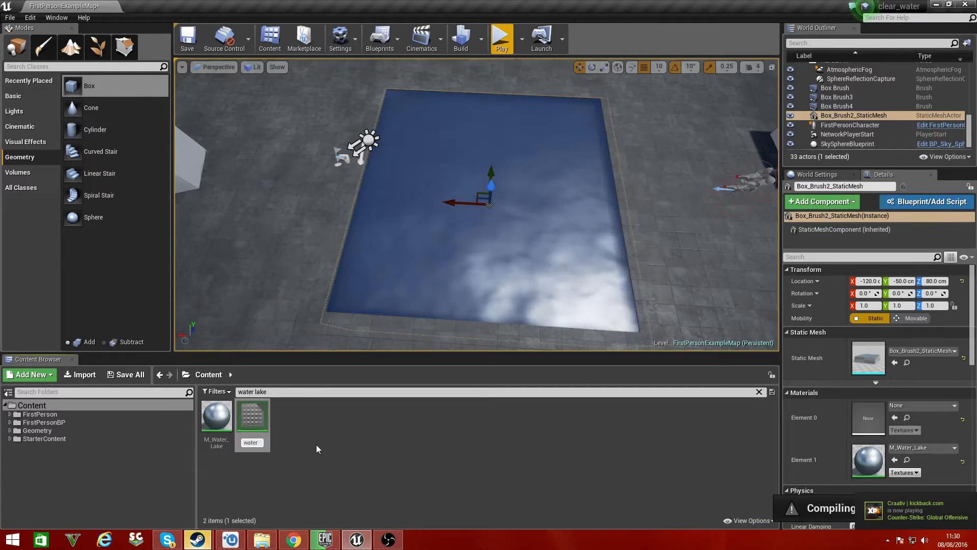
left_click(758, 391)
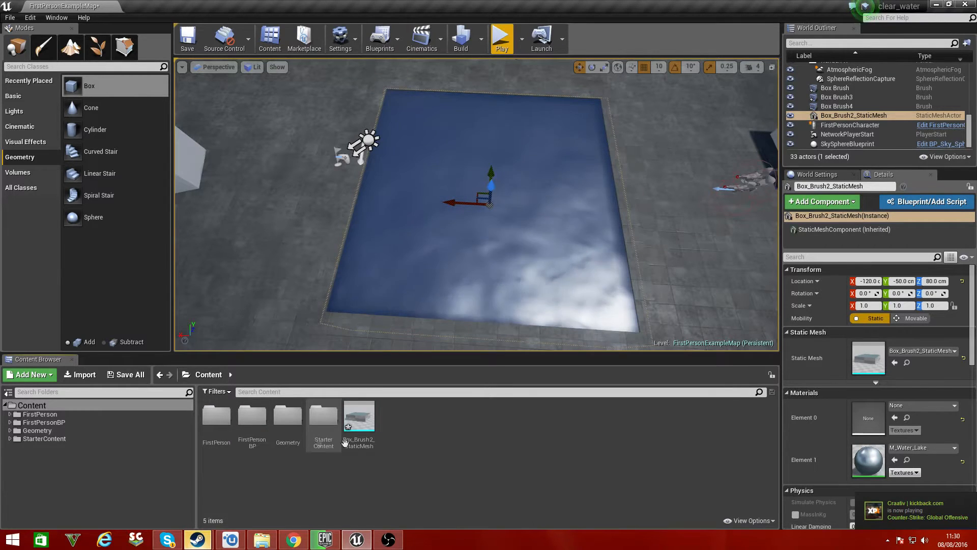
type("water_clear")
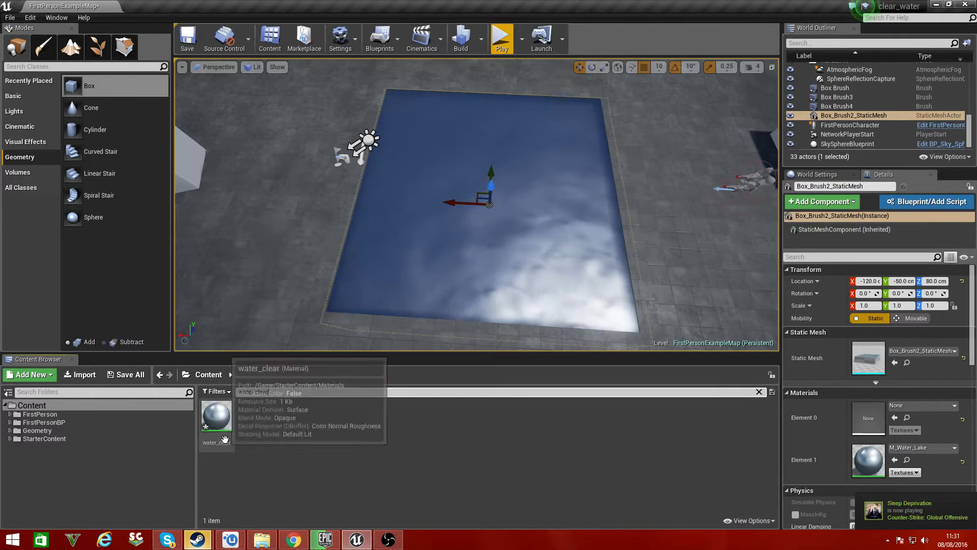
Step: Edit water_clear in the Material Editor and set its Blend Mode to Translucent
double_click(216, 415)
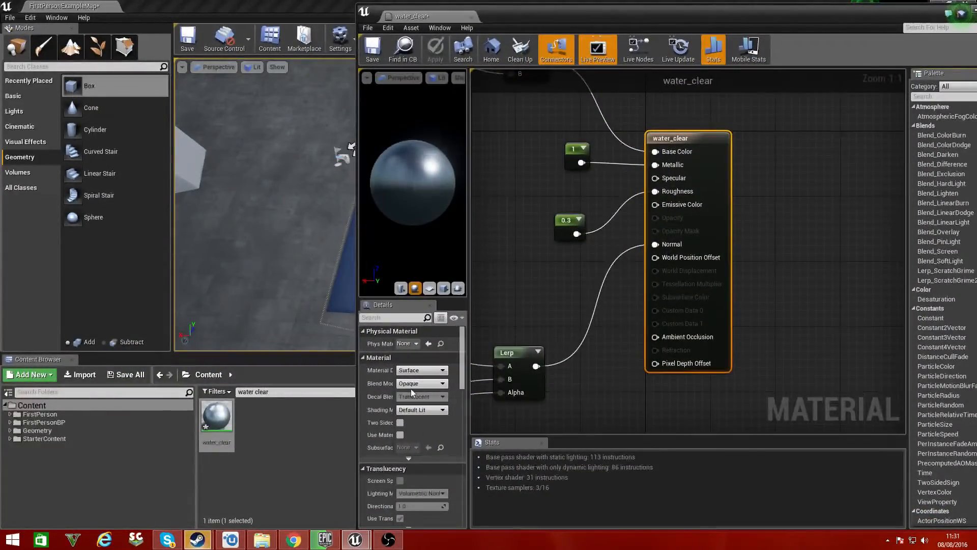
mouse_move(672, 137)
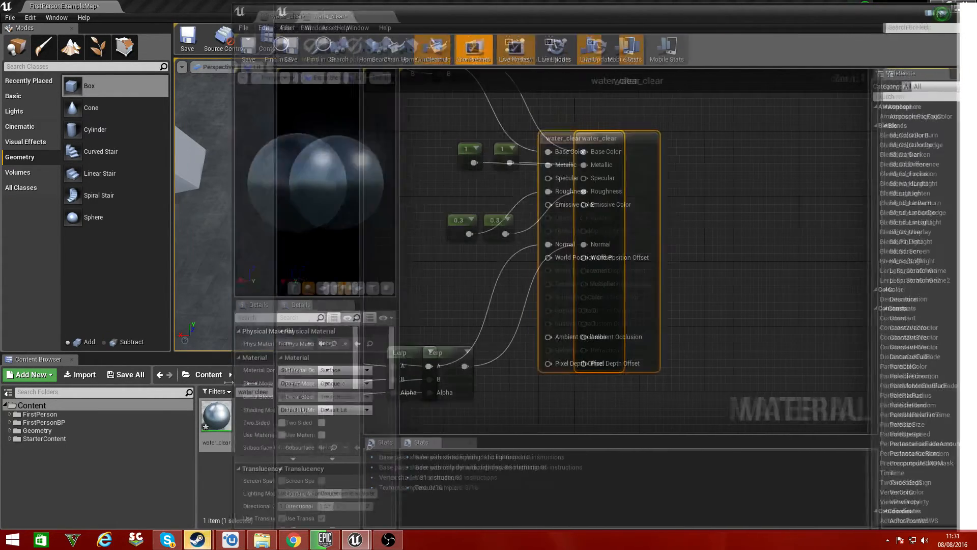
left_click(290, 382)
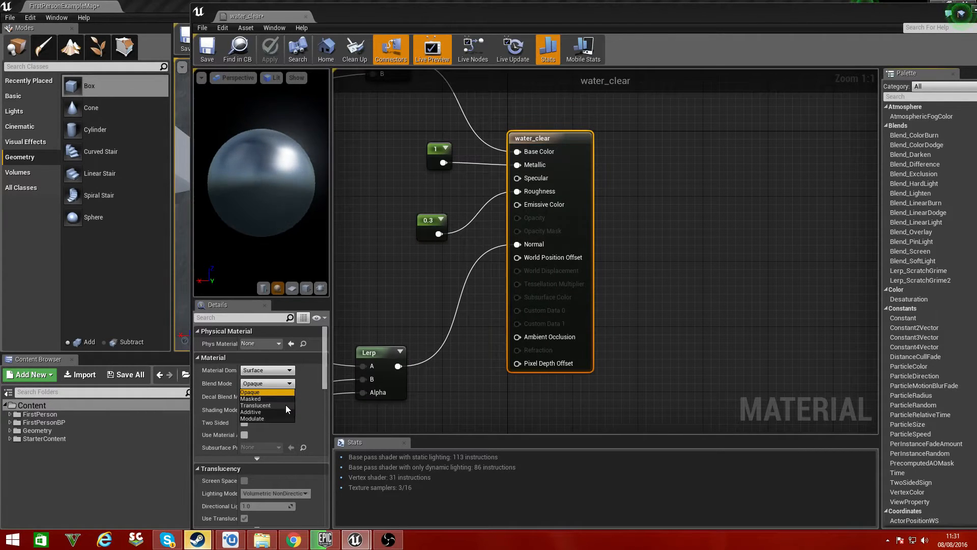
left_click(254, 405)
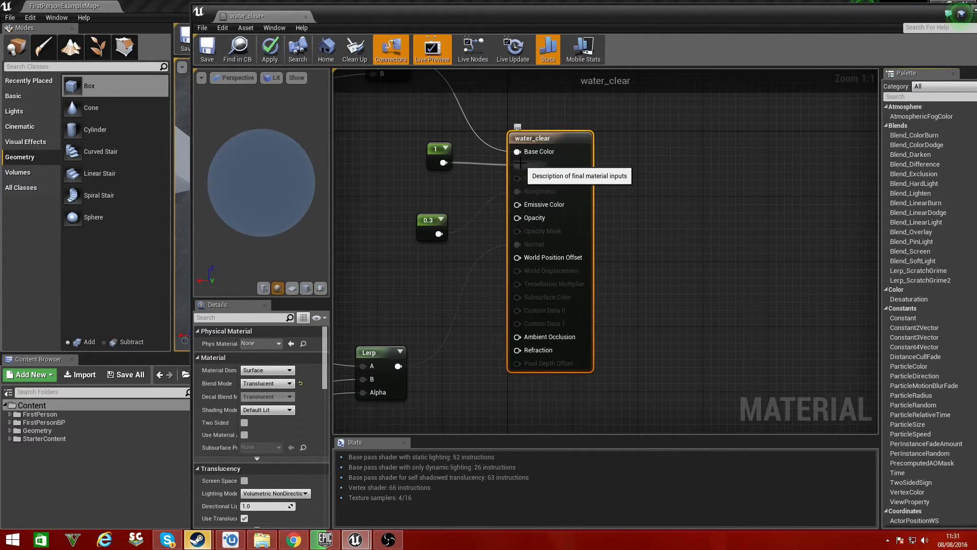
Step: Rewire the constant node from Metallic to Opacity and set its value to 0.35
right_click(517, 165)
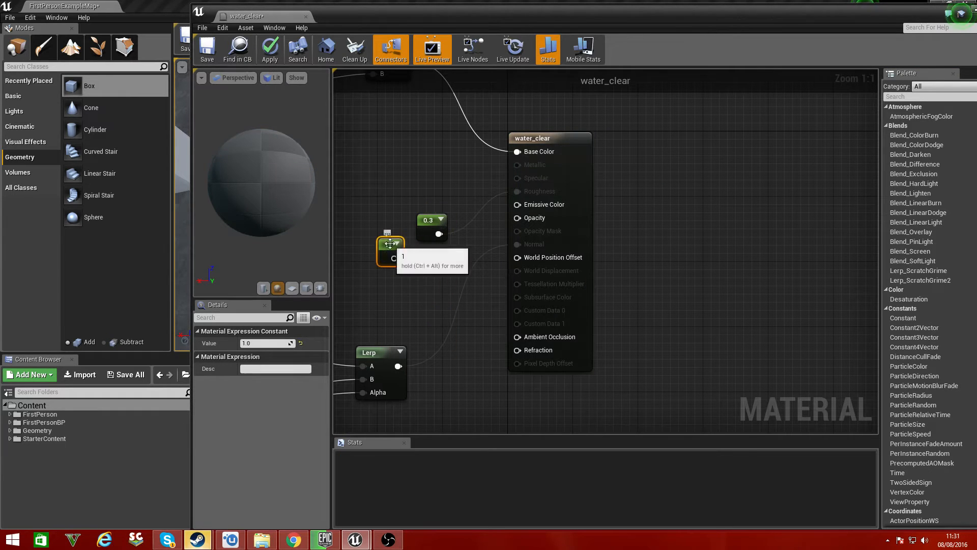
left_click(270, 50)
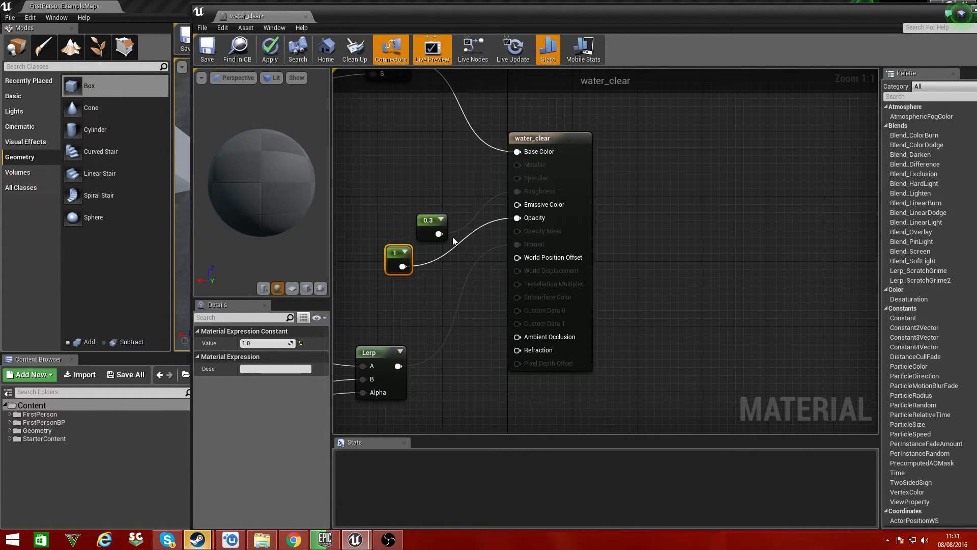
left_click(269, 49)
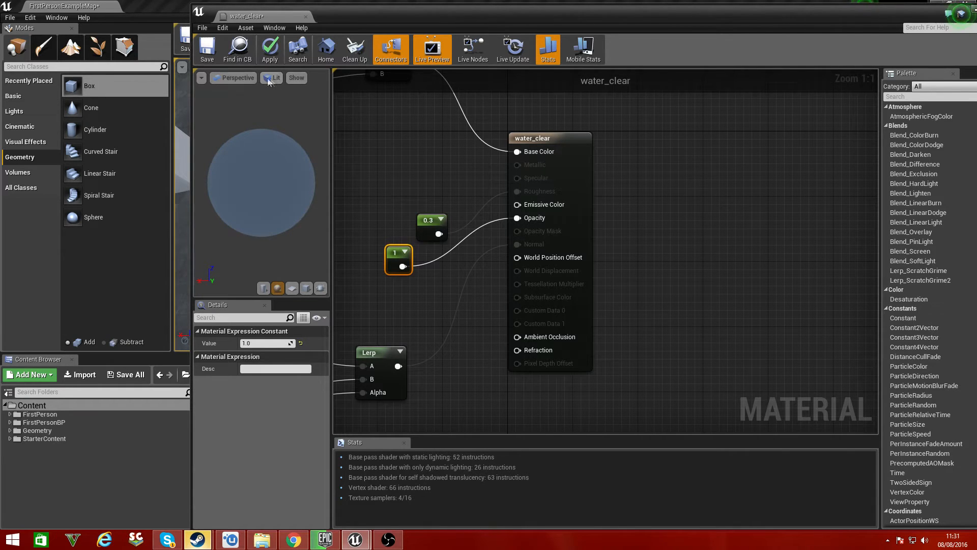
left_click(269, 49)
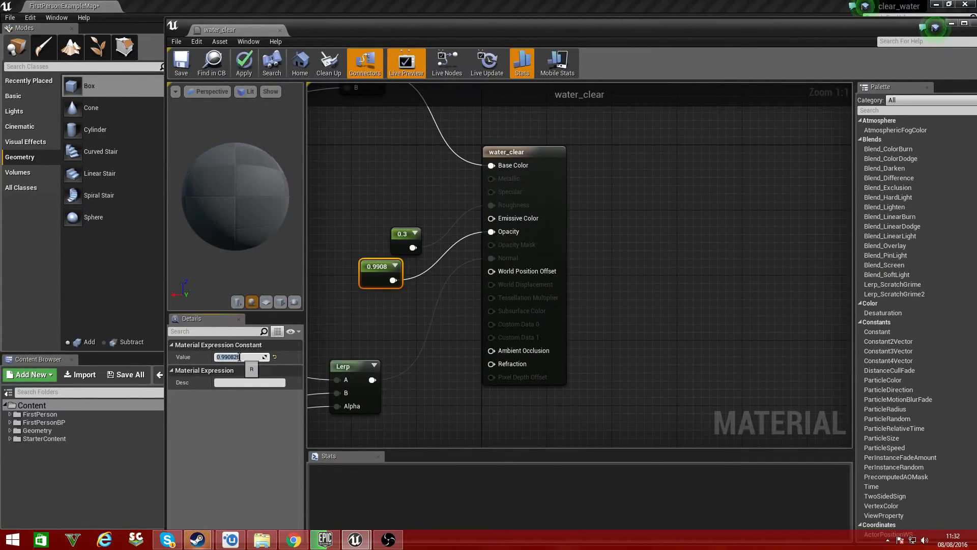
type("0.35")
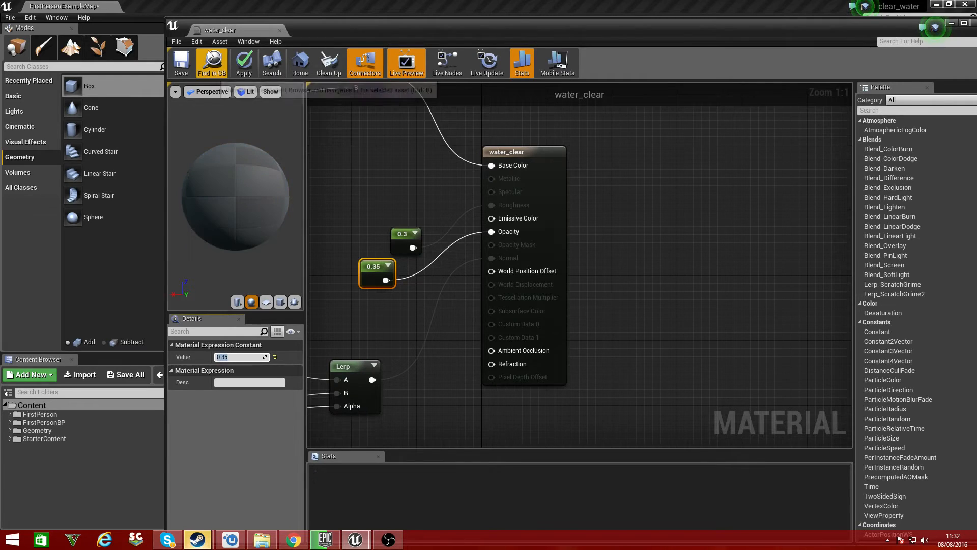
mouse_move(181, 62)
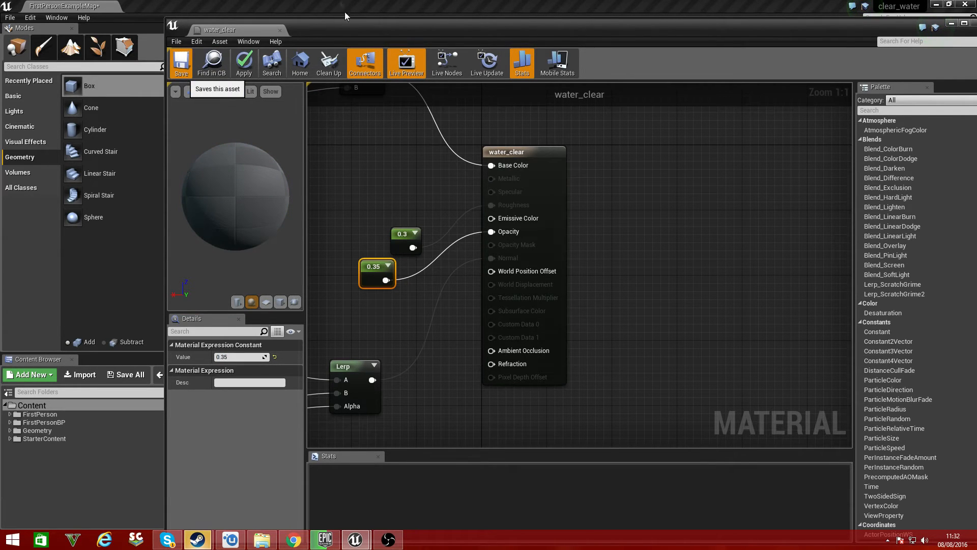
Step: Save water_clear and play the level to check the see-through pool
left_click(181, 62)
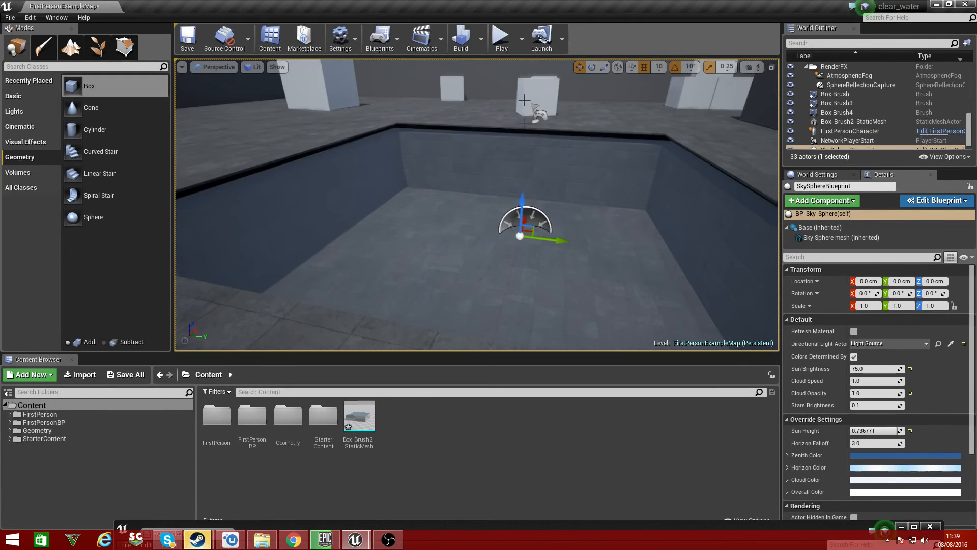
left_click(501, 39)
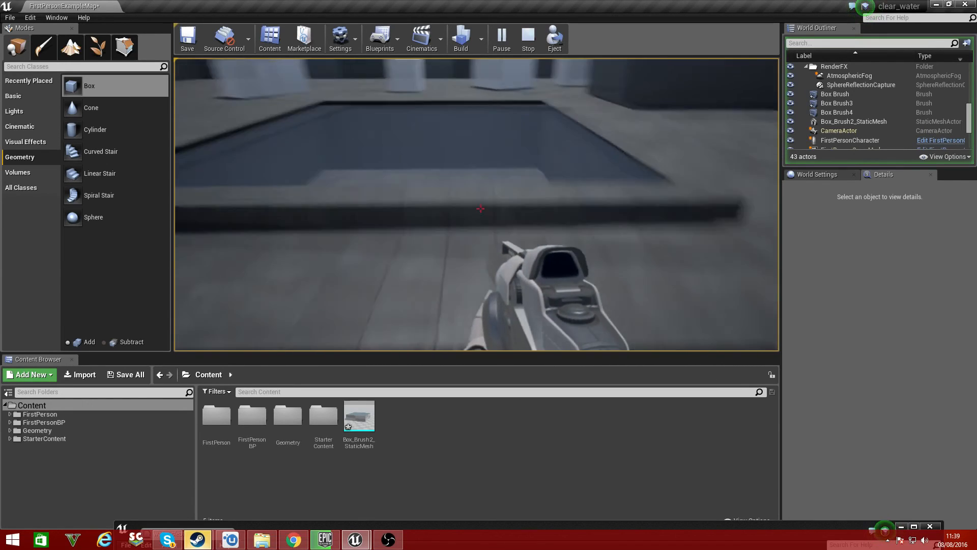
mouse_move(476, 209)
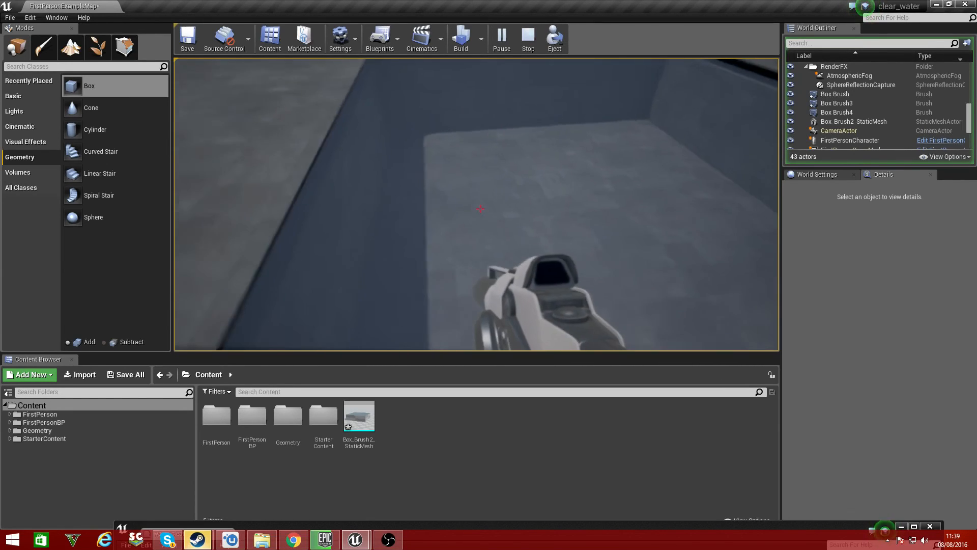